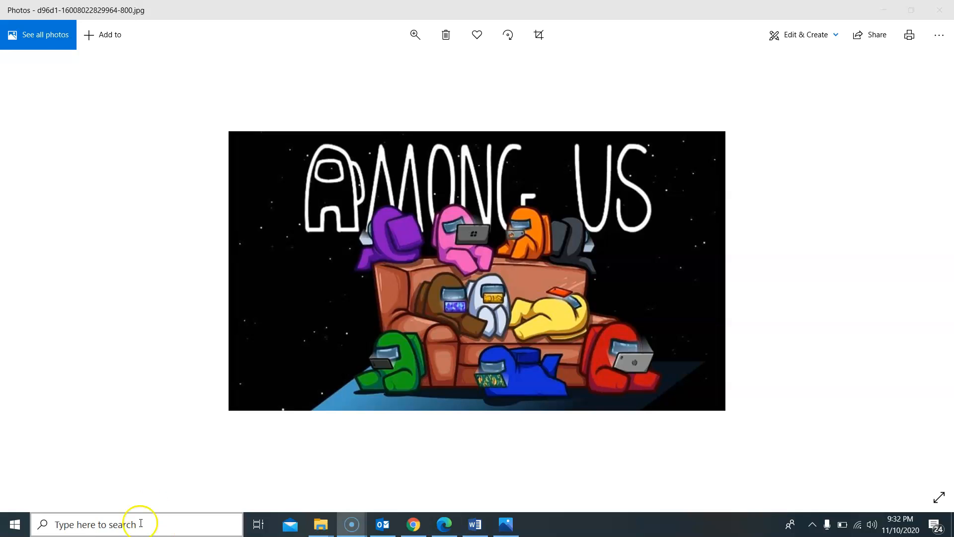
mouse_move(425, 513)
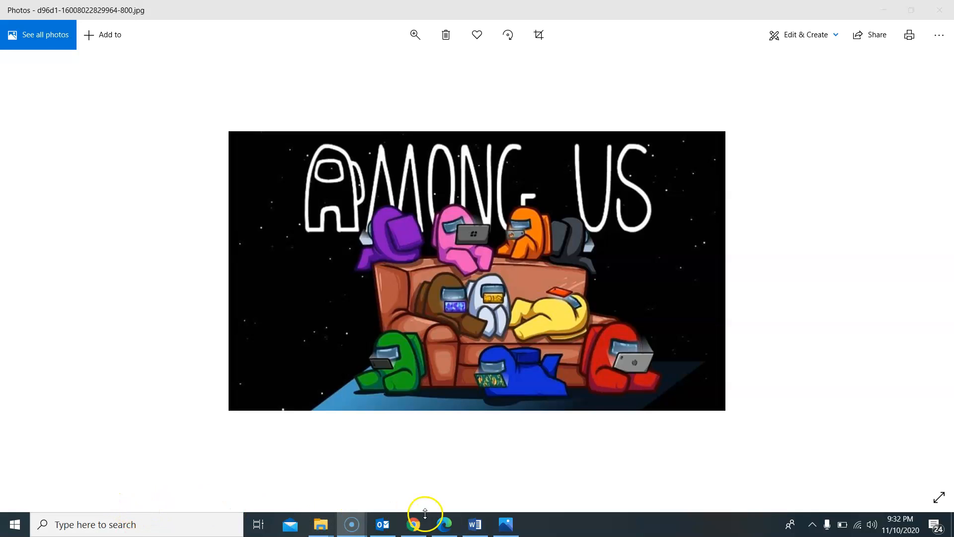
mouse_move(474, 524)
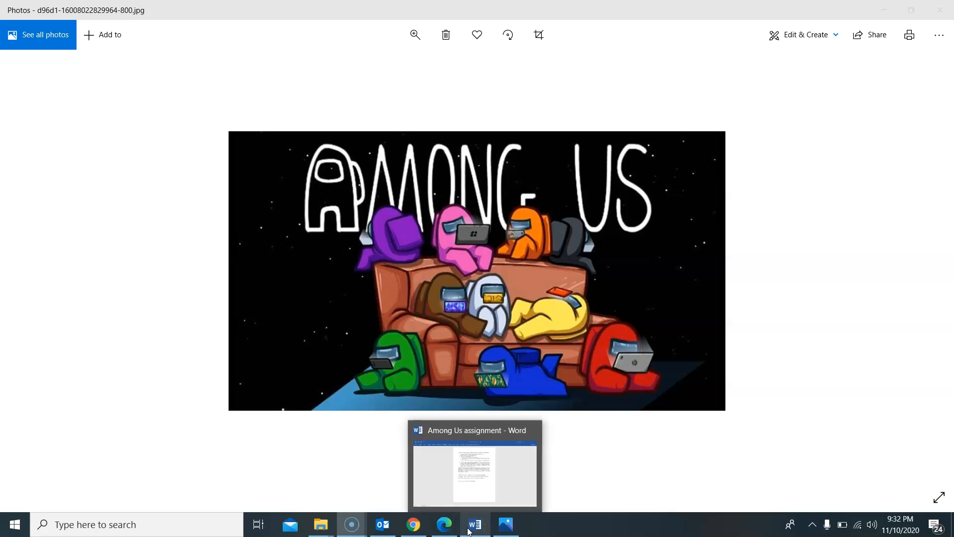
Bring the Among Us assignment document forward and clear the text selection
click(474, 474)
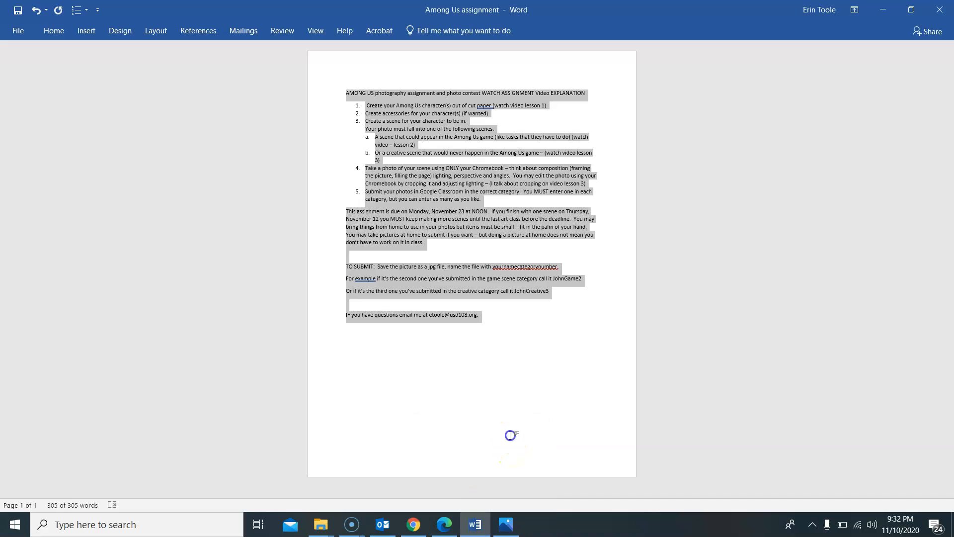
click(736, 331)
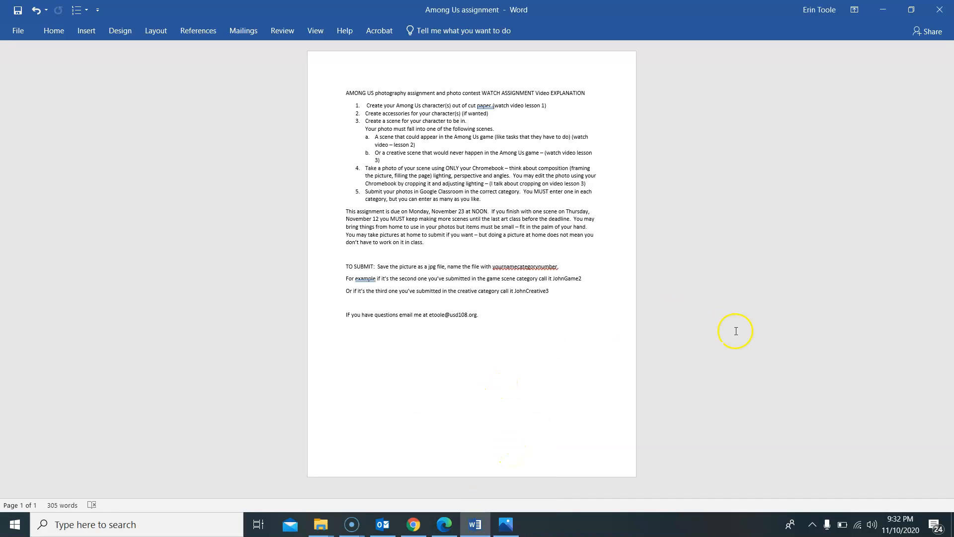
mouse_move(620, 359)
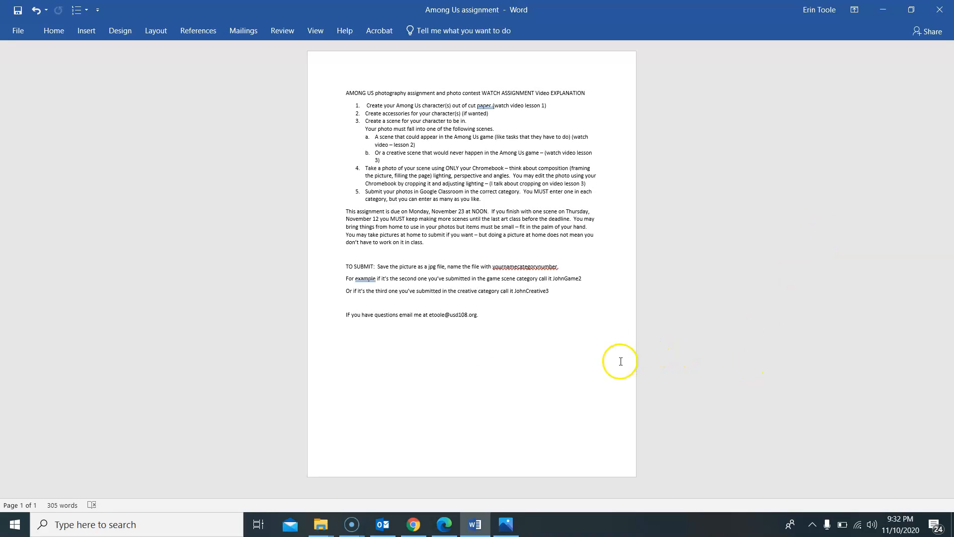
mouse_move(34, 26)
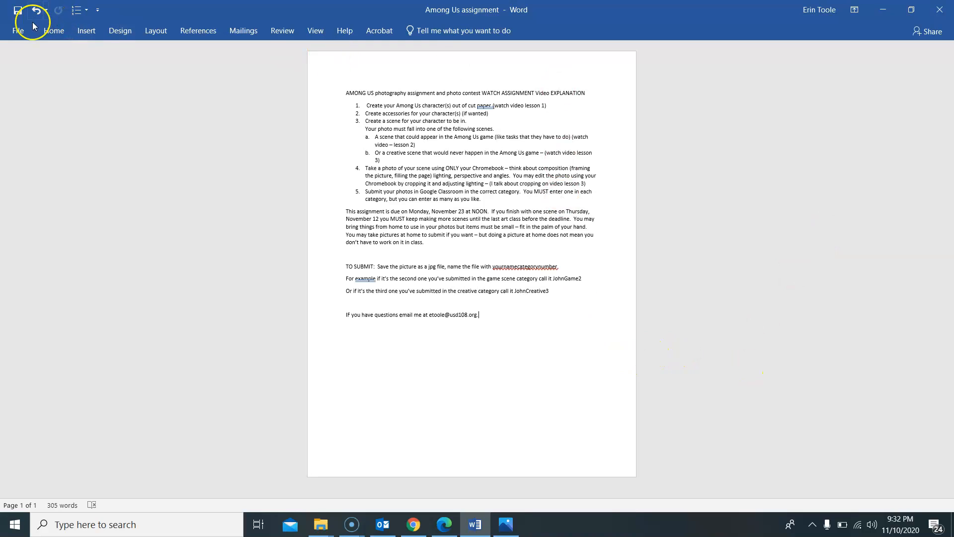
mouse_move(440, 203)
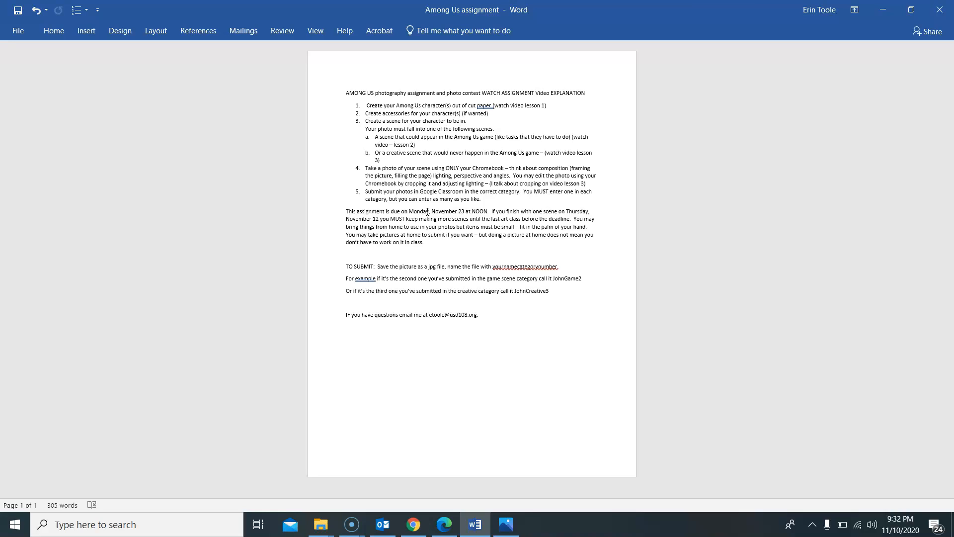
click(479, 314)
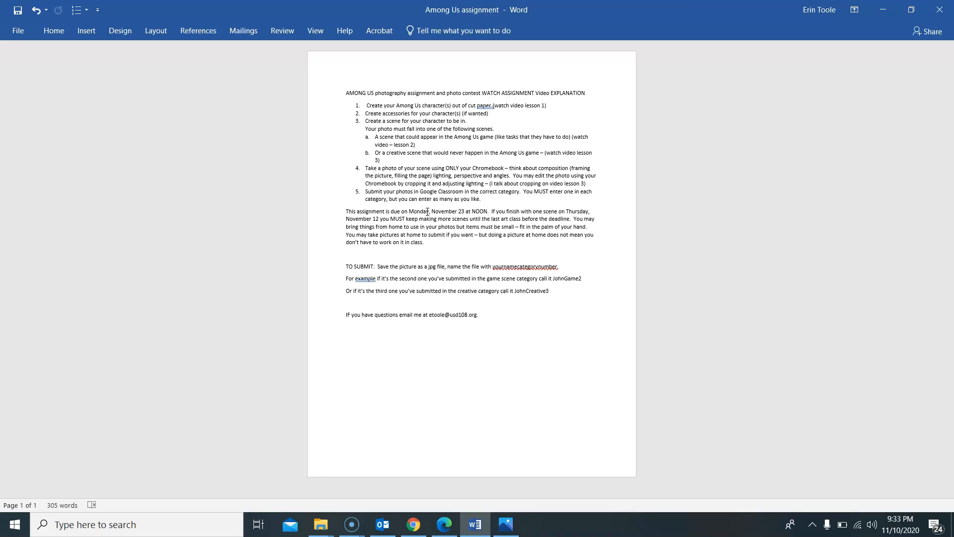
Open the Among Us scenes folder of example photos in File Explorer
click(479, 315)
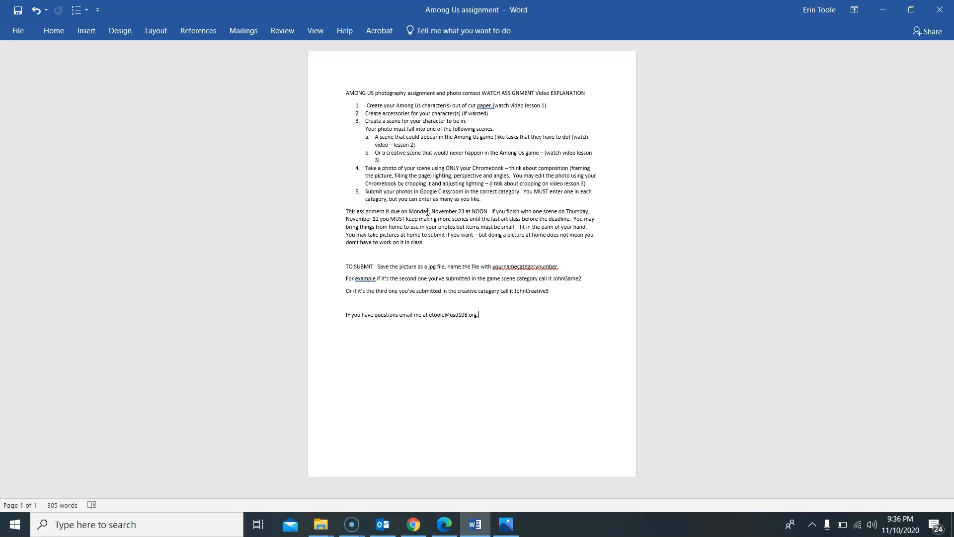
mouse_move(321, 524)
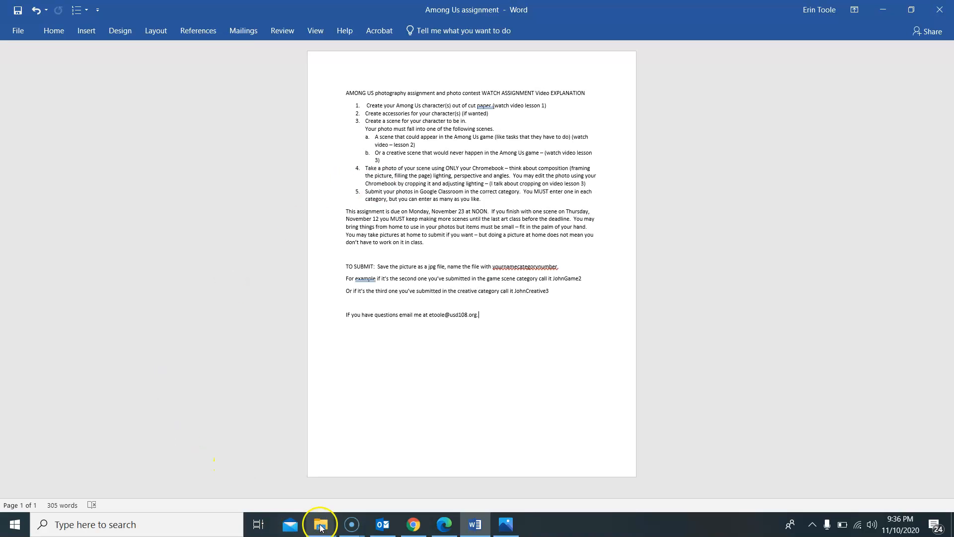
click(319, 524)
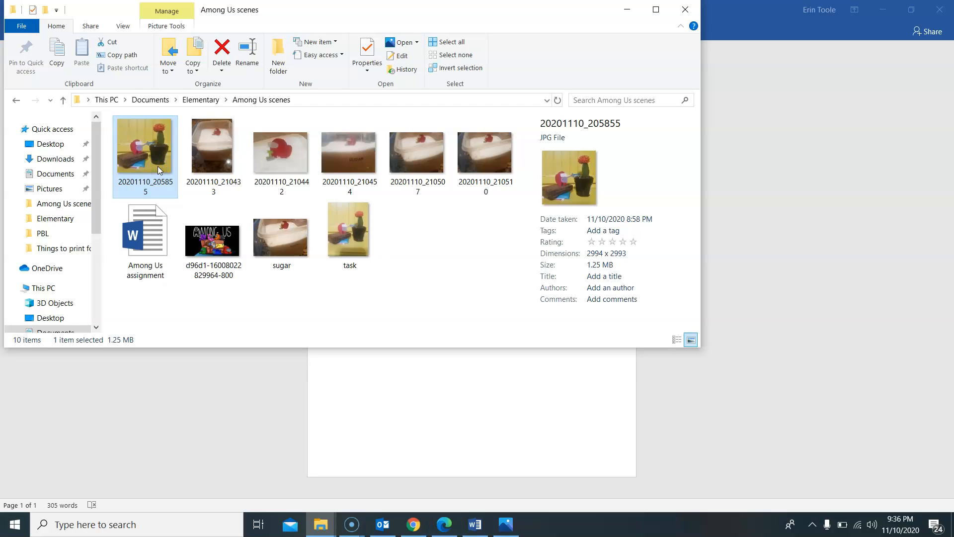
Open the cactus photo 20201110_205855.jpg of the red paper crewmate in Photos
double_click(145, 145)
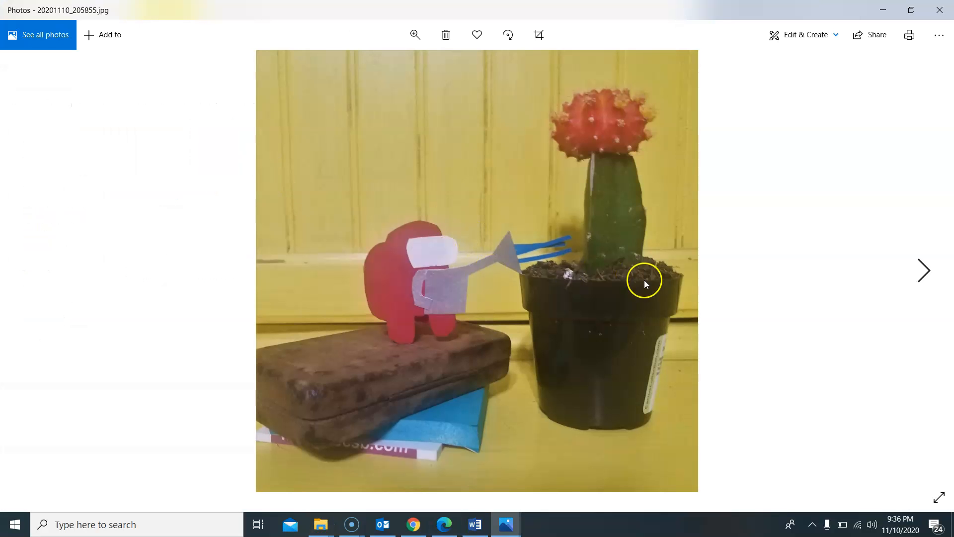
mouse_move(765, 297)
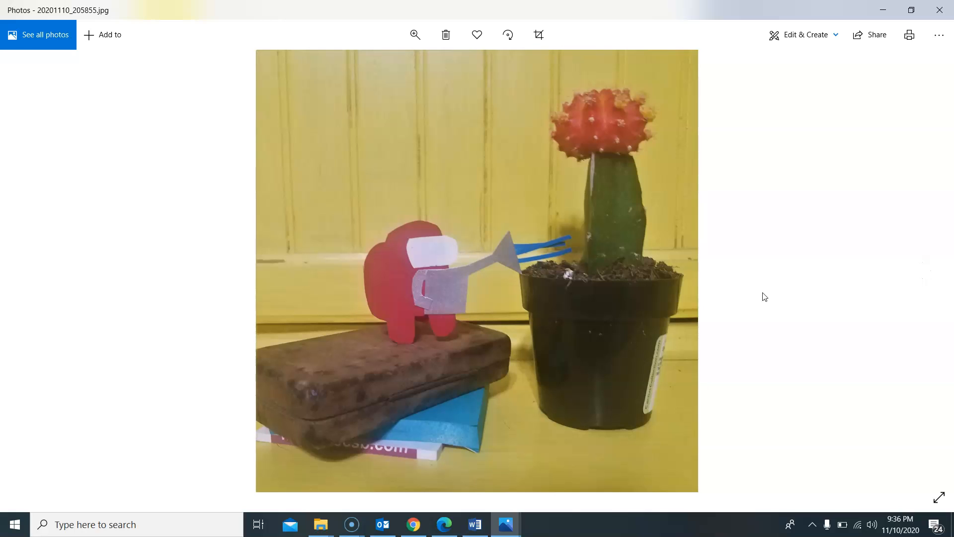
mouse_move(661, 294)
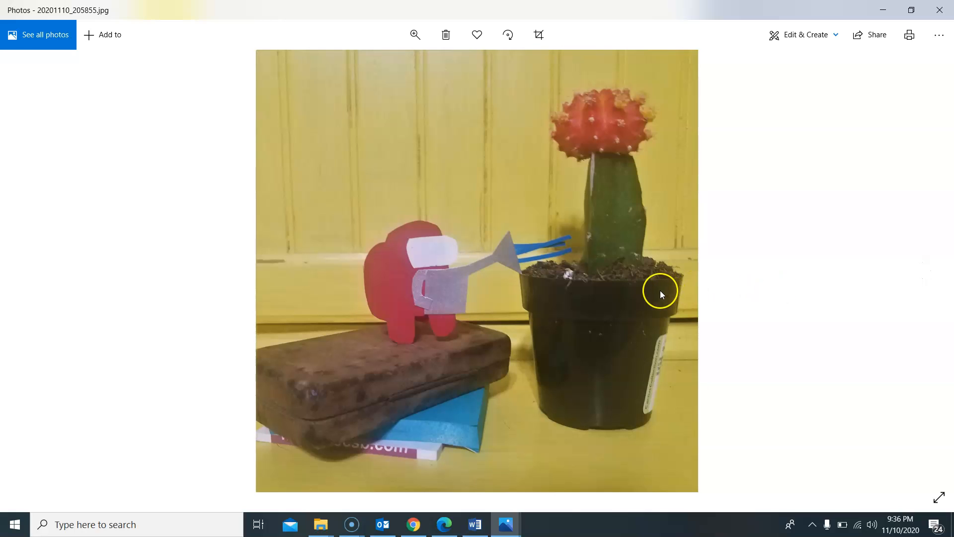
mouse_move(576, 295)
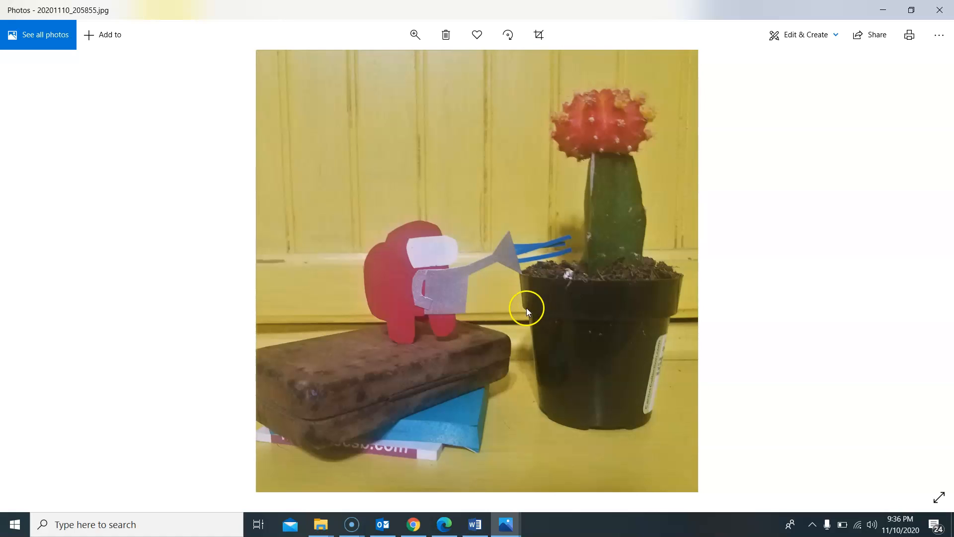
mouse_move(436, 378)
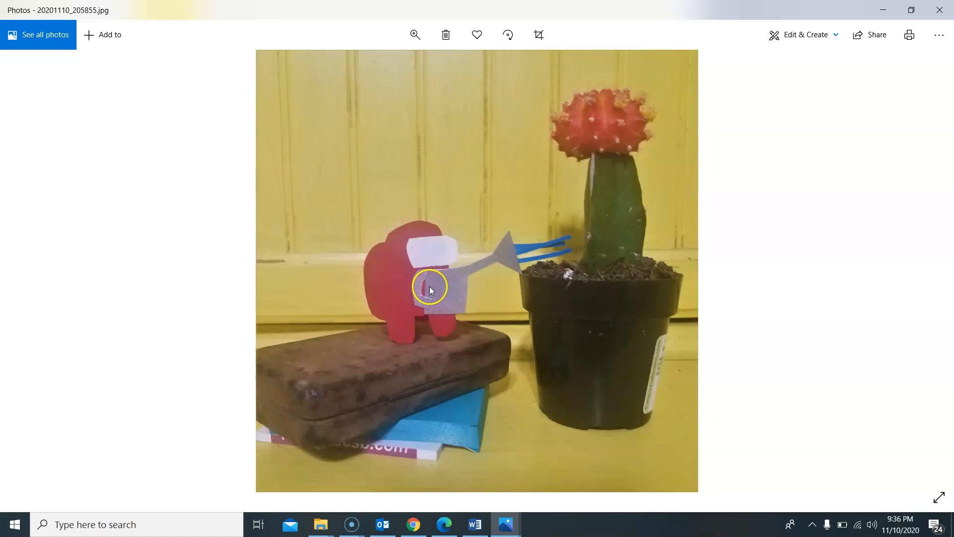
mouse_move(519, 274)
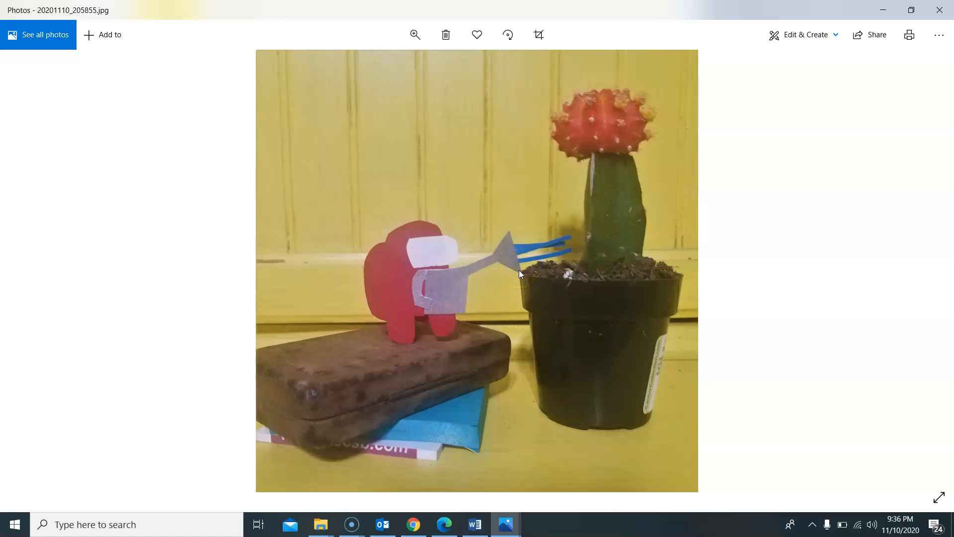
mouse_move(503, 281)
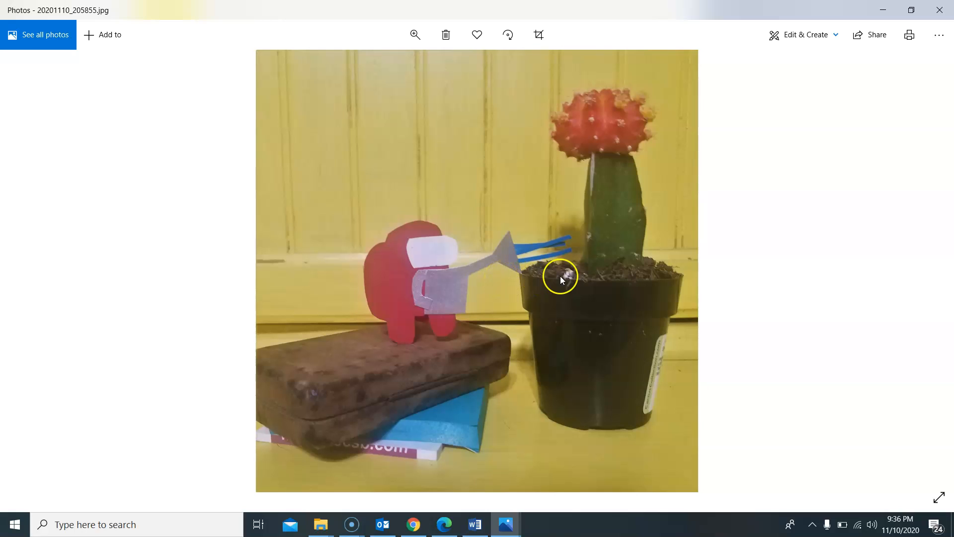
mouse_move(946, 283)
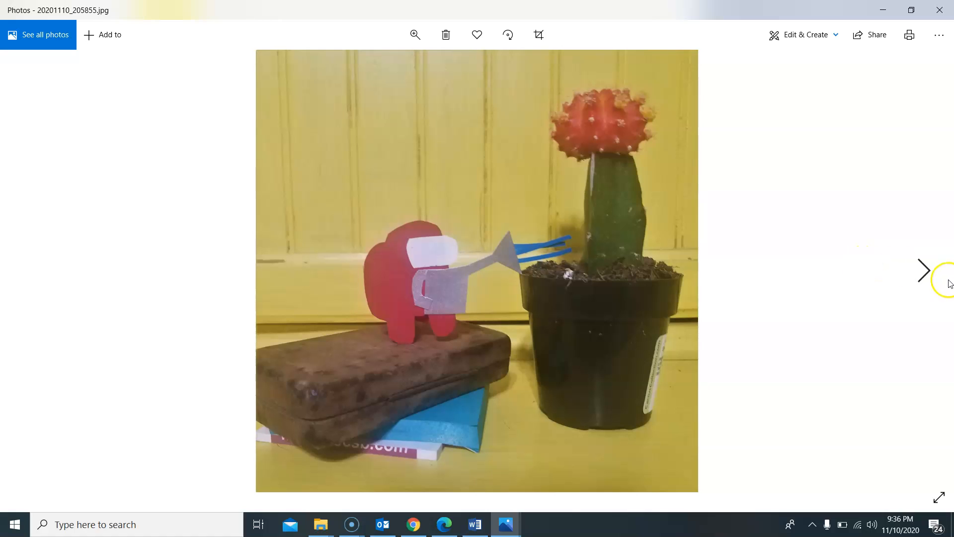
mouse_move(928, 279)
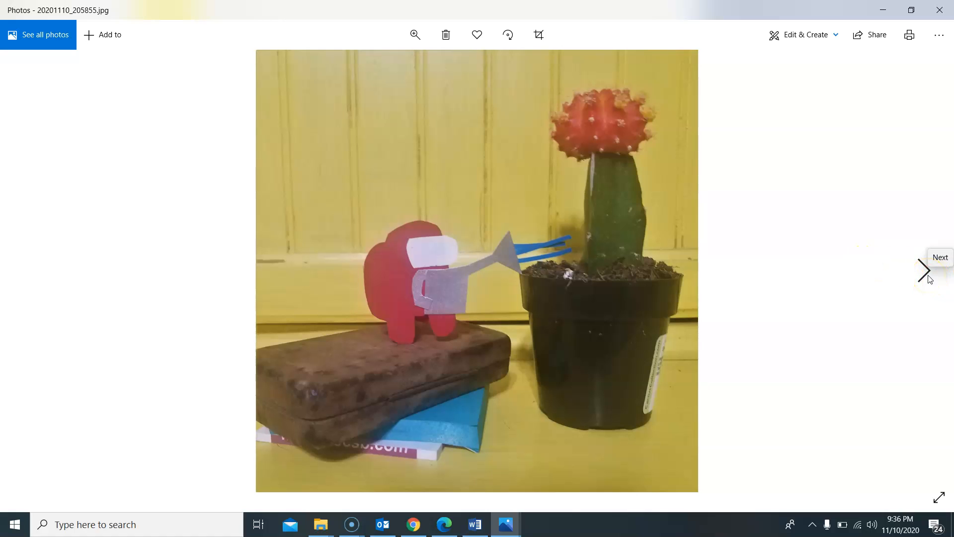
Browse forward and back through the crewmate scene photos, ending on 20201110_210510.jpg with the shovel on the sugar container
click(924, 270)
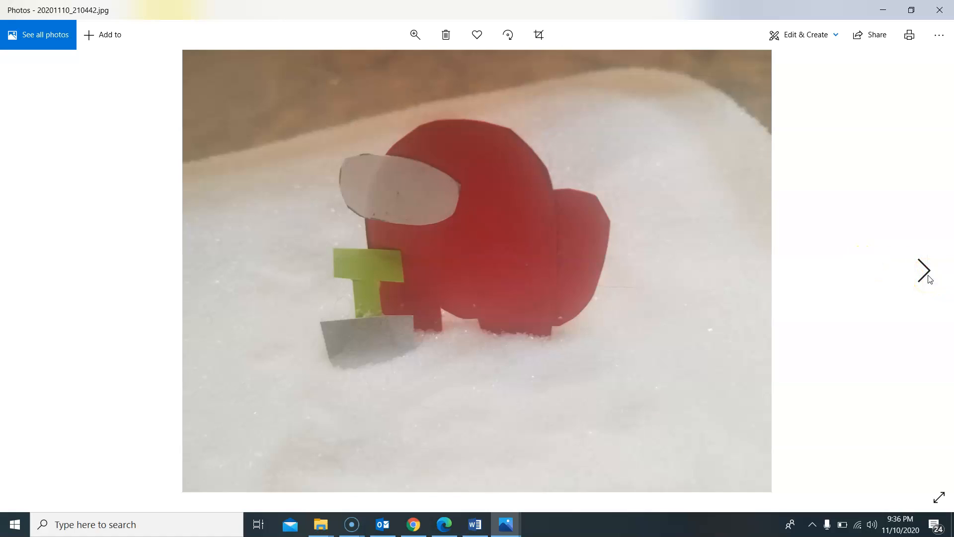
click(924, 271)
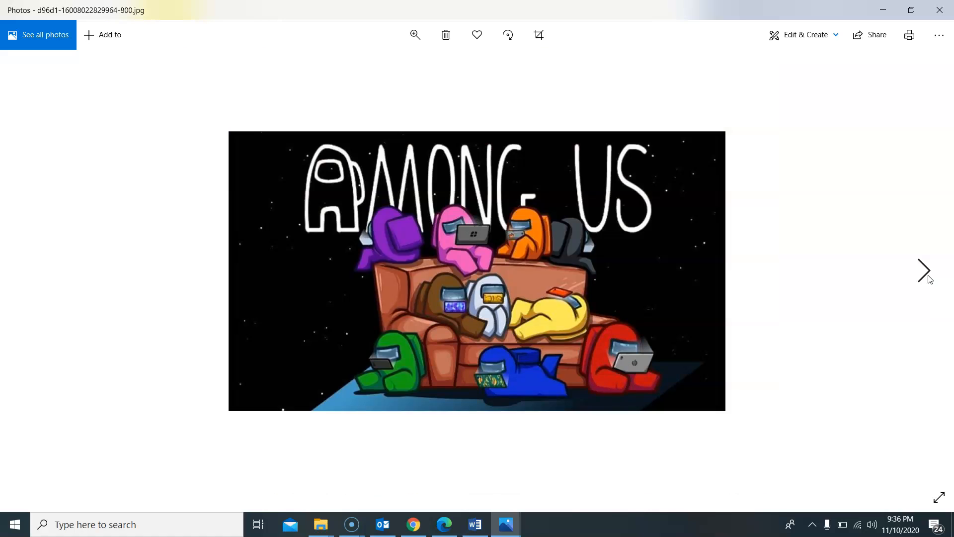
click(924, 270)
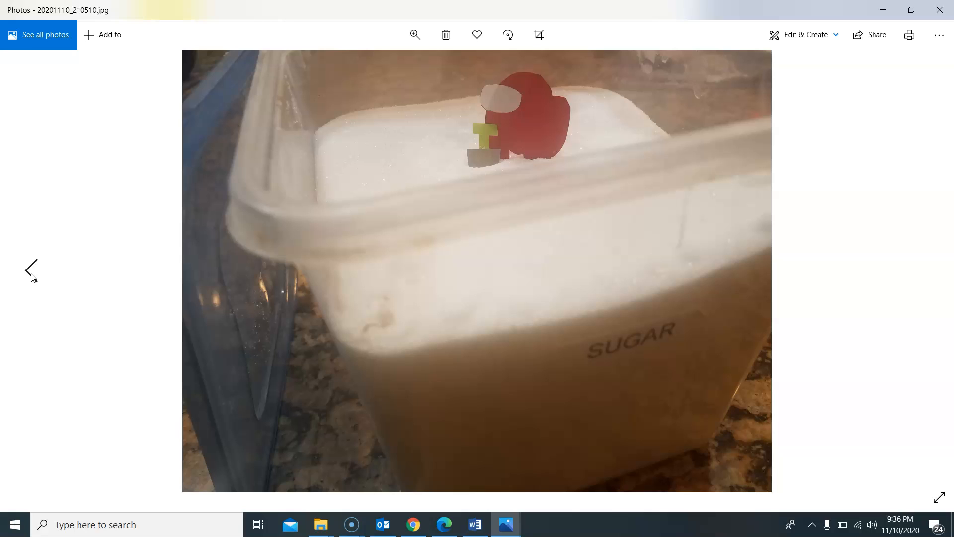
click(31, 270)
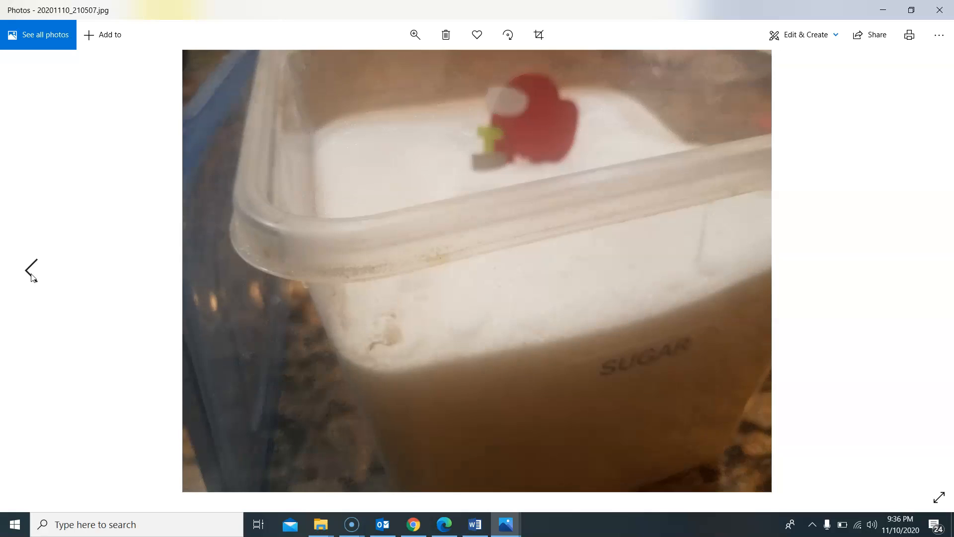
click(31, 271)
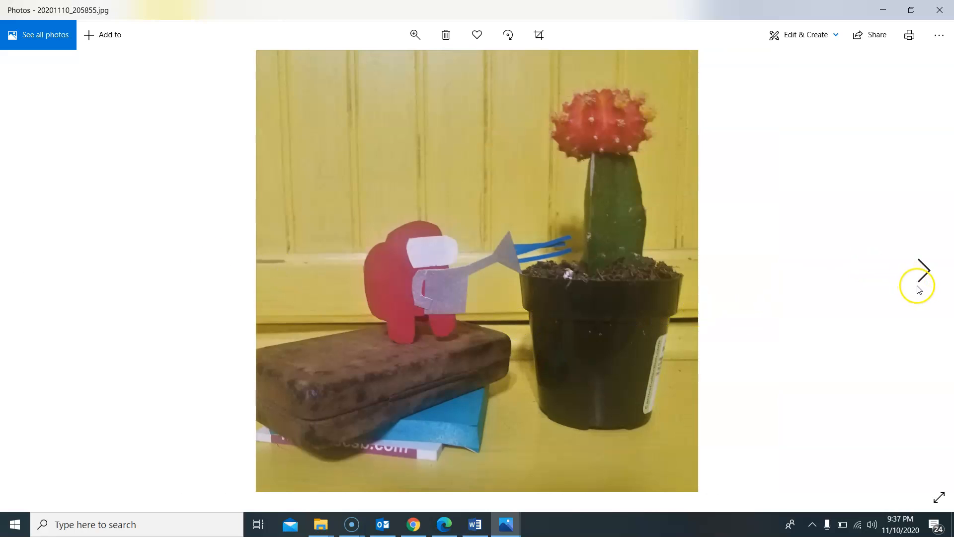
click(924, 270)
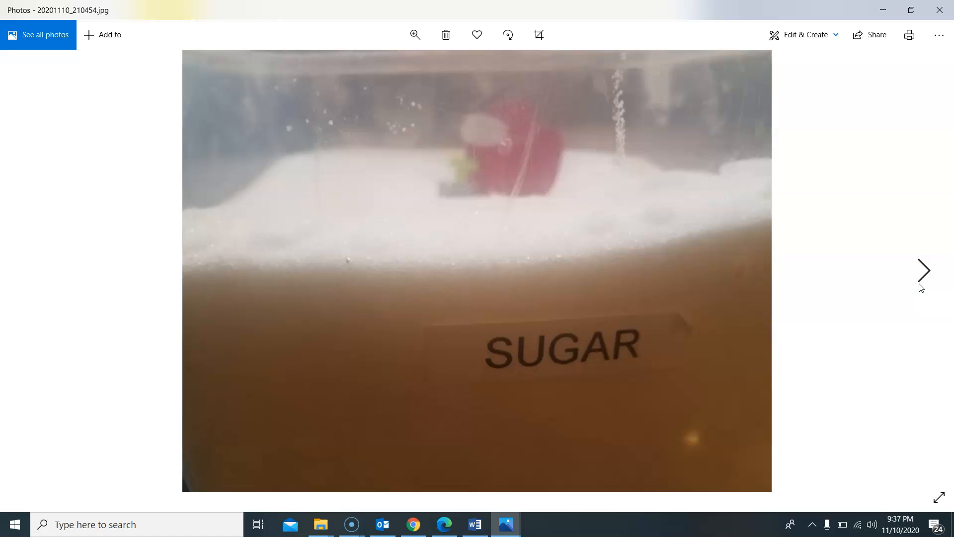
click(924, 271)
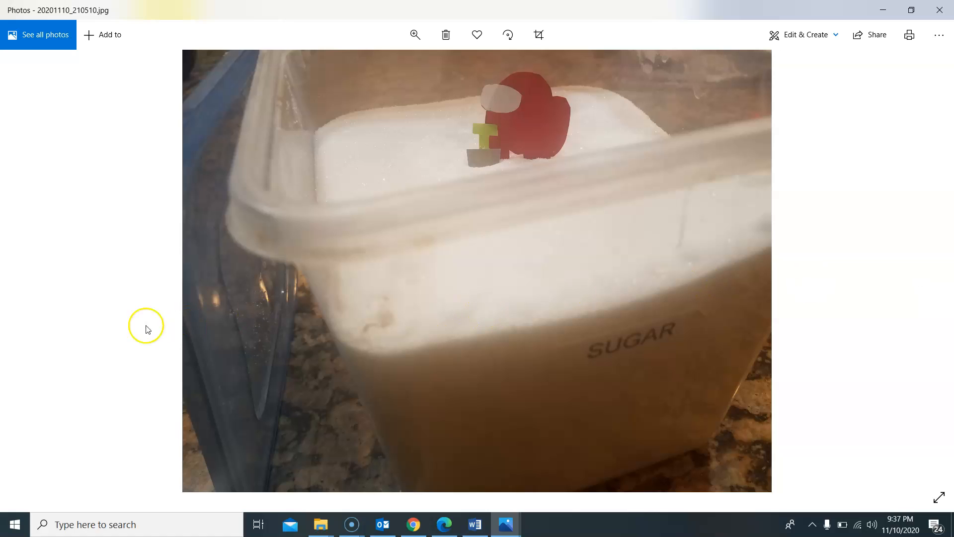
mouse_move(53, 306)
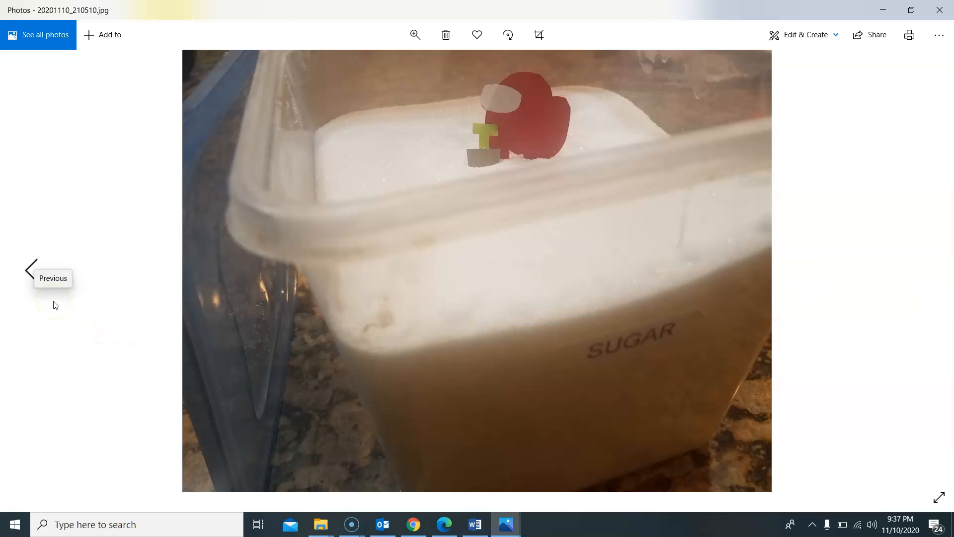
mouse_move(315, 177)
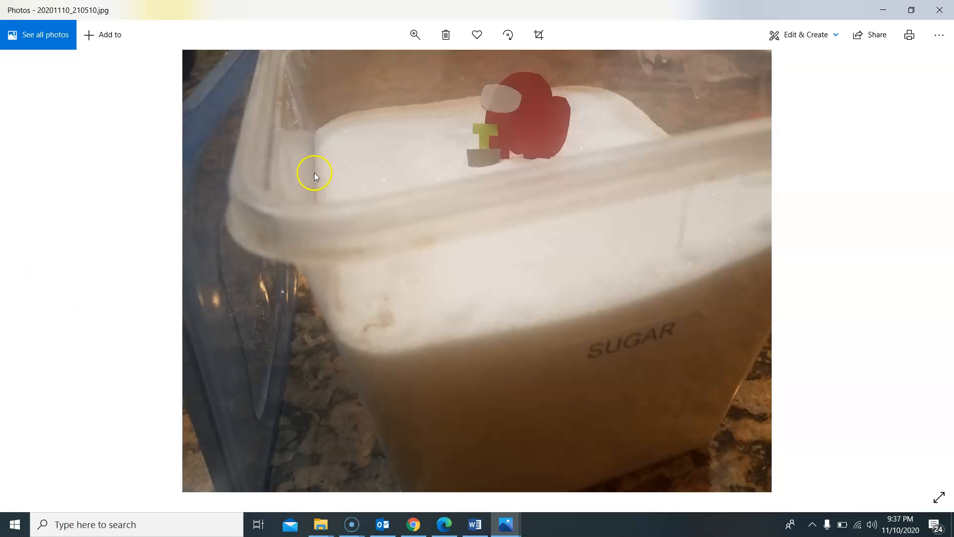
mouse_move(947, 9)
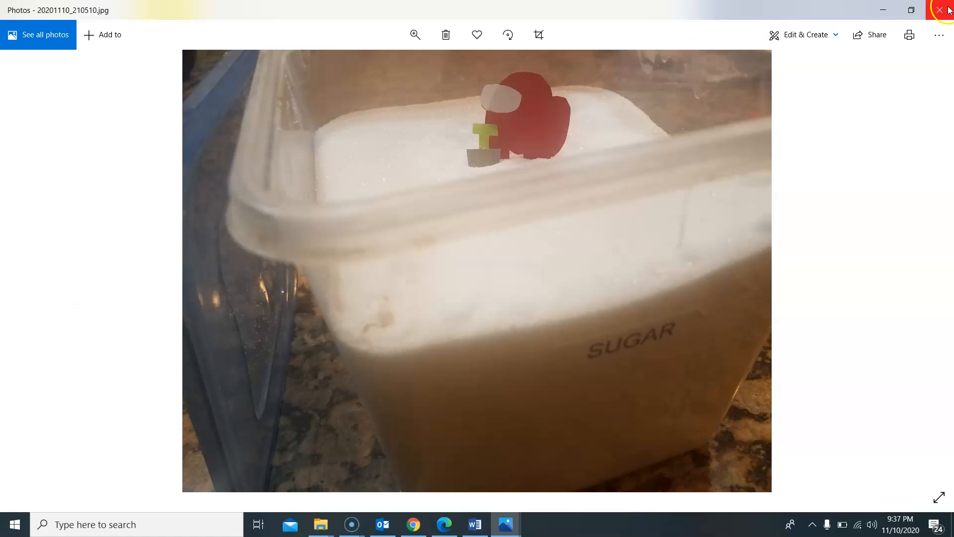
mouse_move(942, 10)
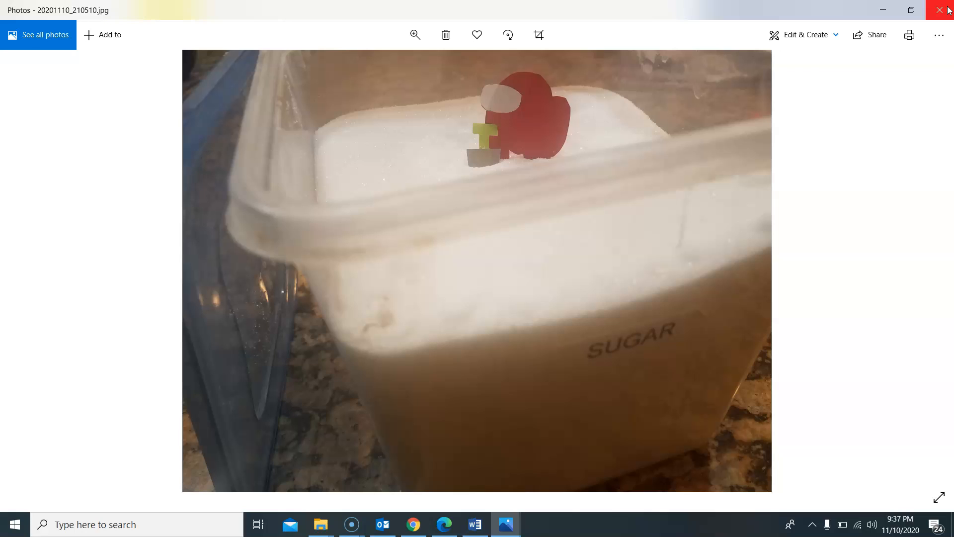
mouse_move(809, 15)
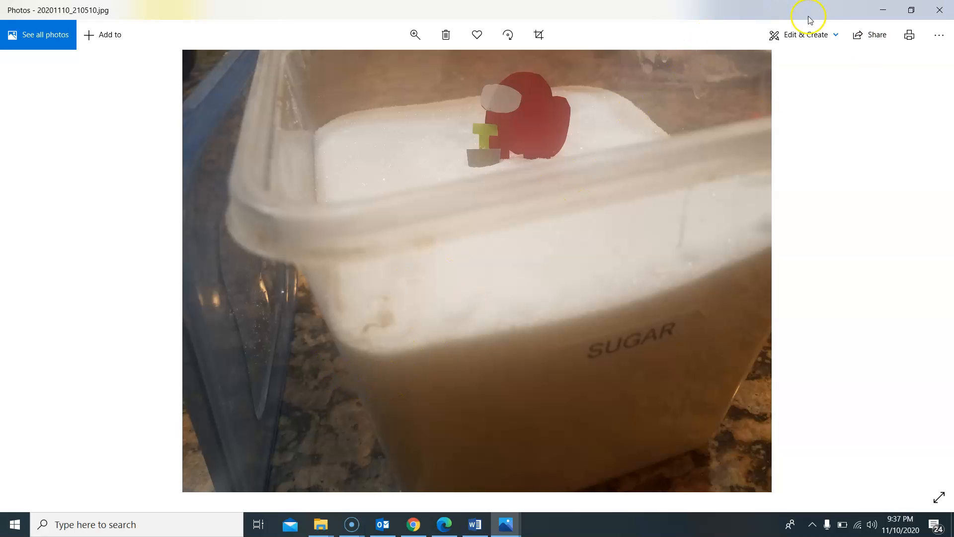